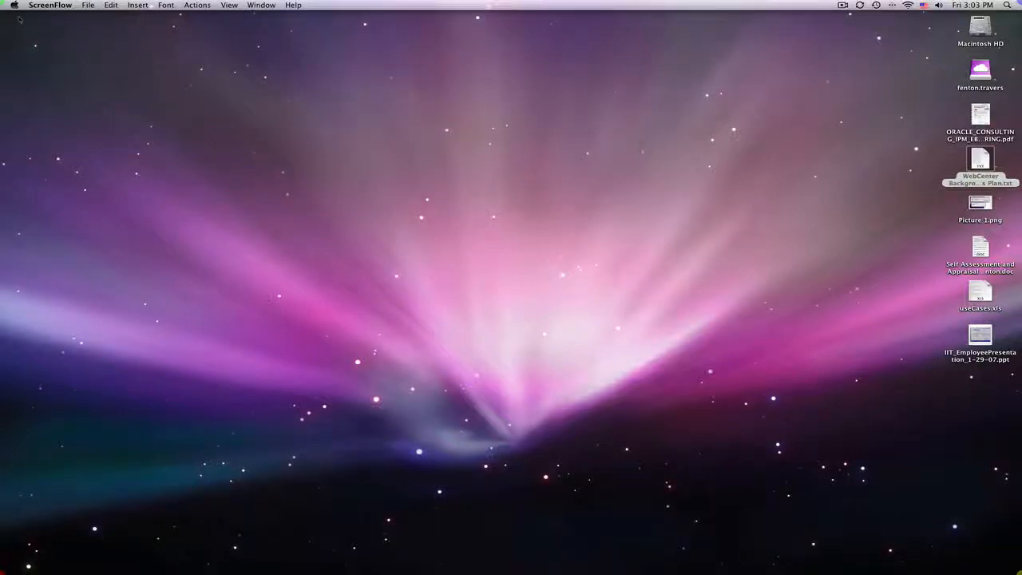
Launch System Preferences from the Apple menu
left_click(12, 5)
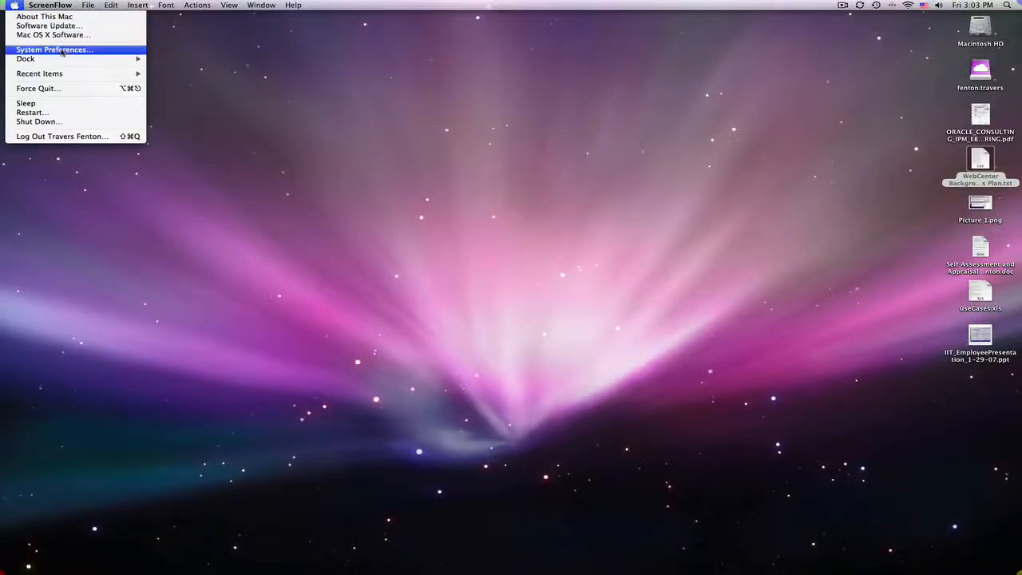
left_click(54, 50)
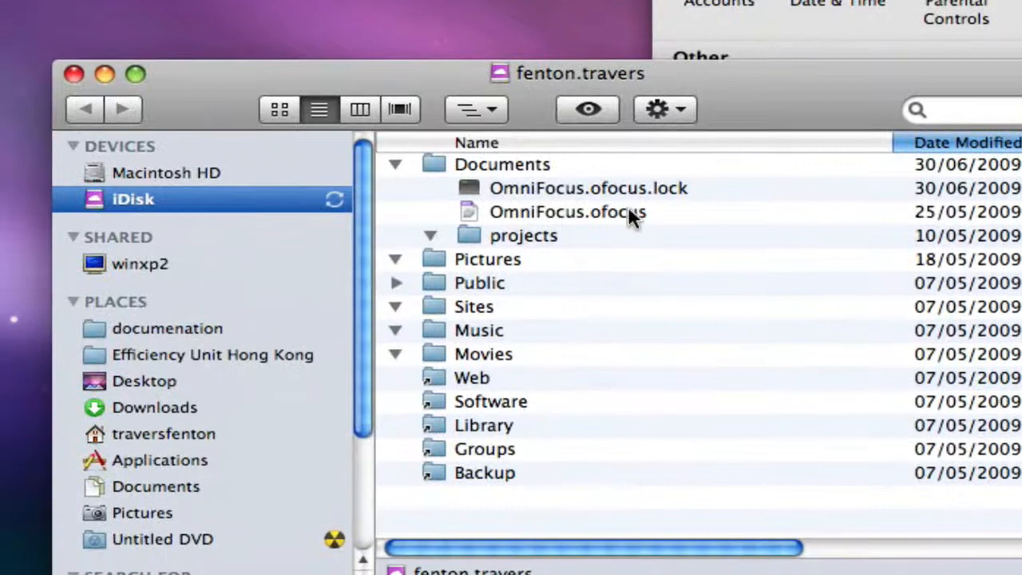
mouse_move(687, 215)
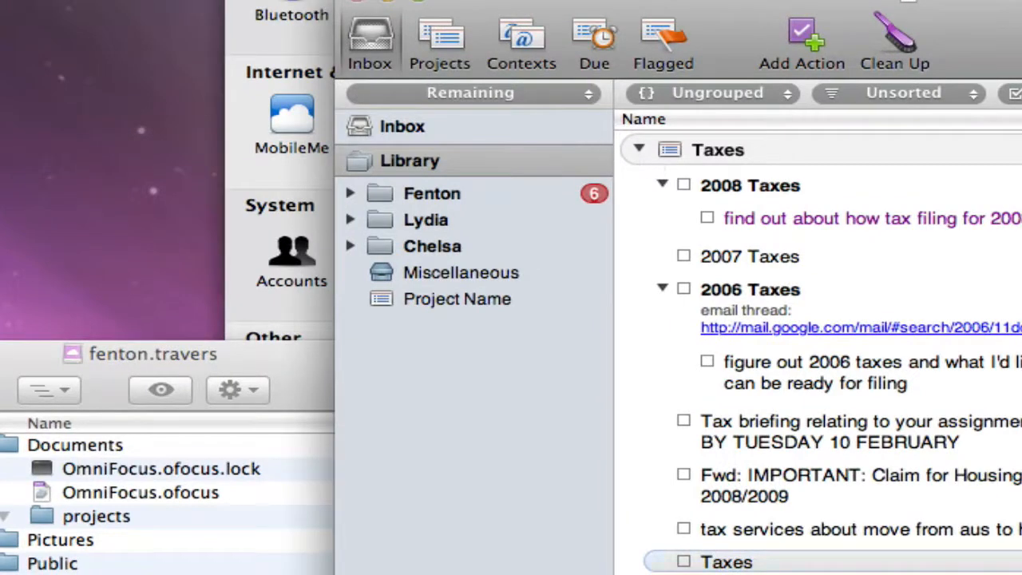
Switch OmniFocus from the Taxes project to the empty Inbox
left_click(402, 127)
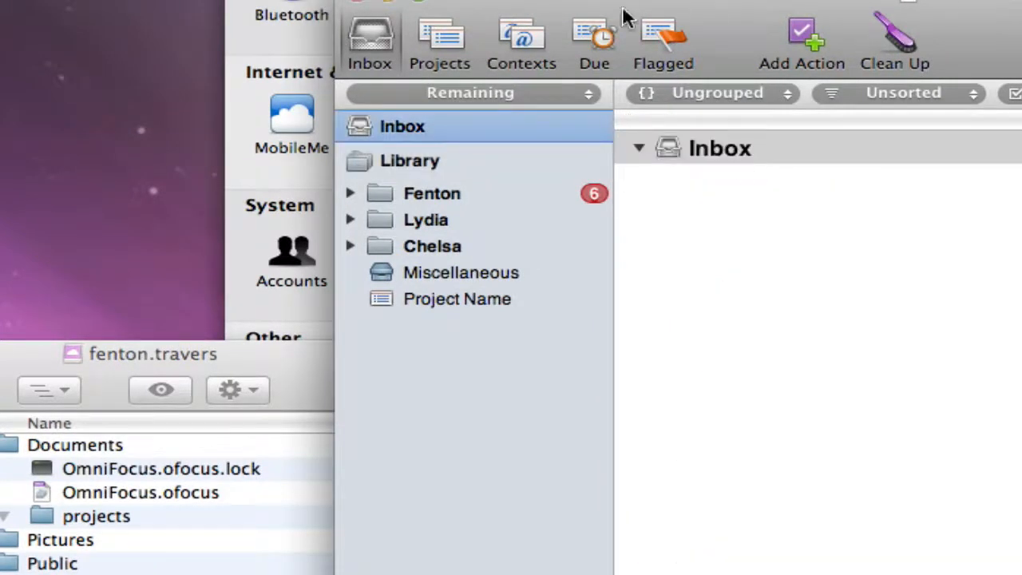
mouse_move(359, 8)
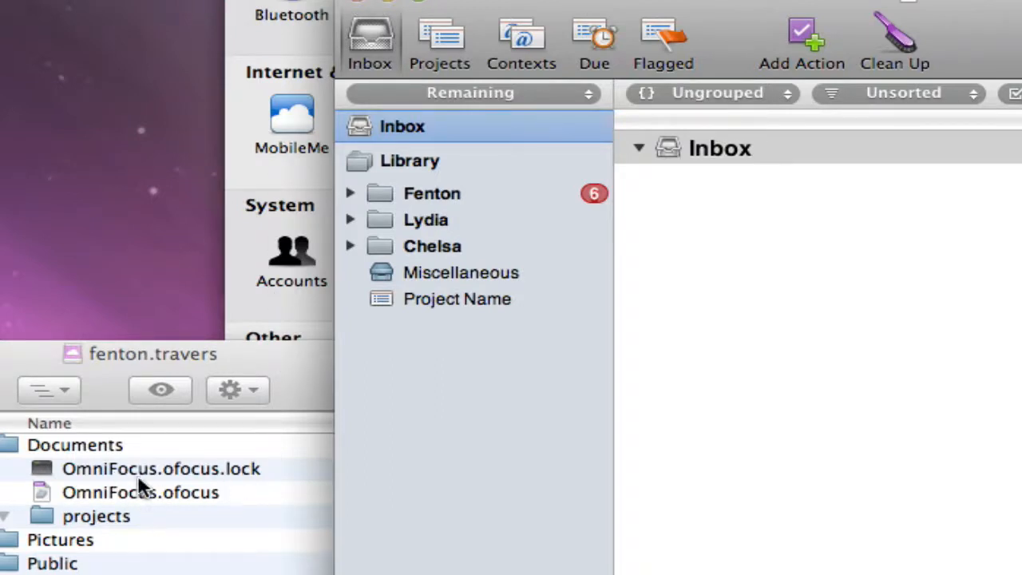
mouse_move(222, 501)
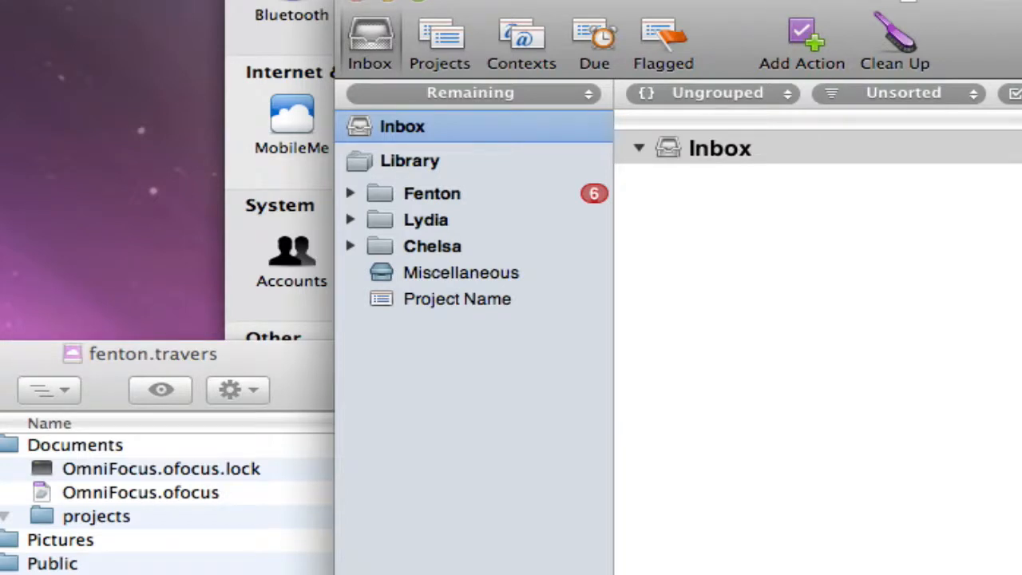
mouse_move(206, 497)
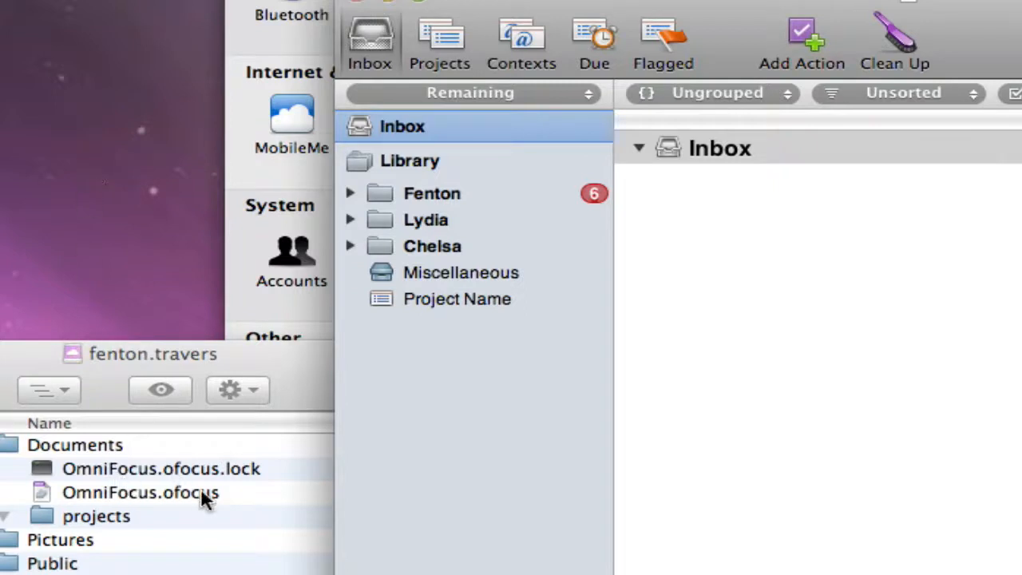
mouse_move(66, 476)
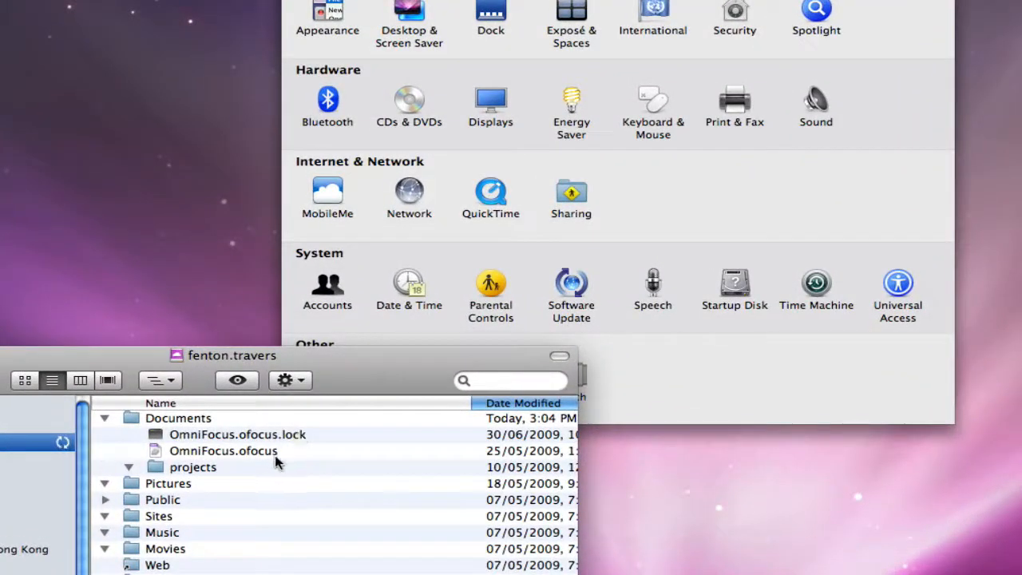
mouse_move(379, 376)
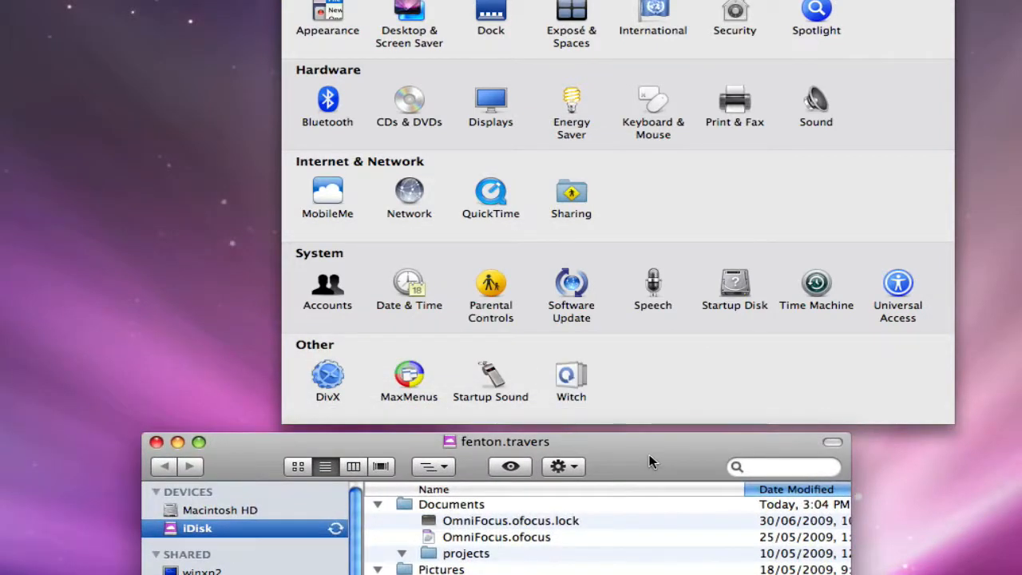
mouse_move(559, 541)
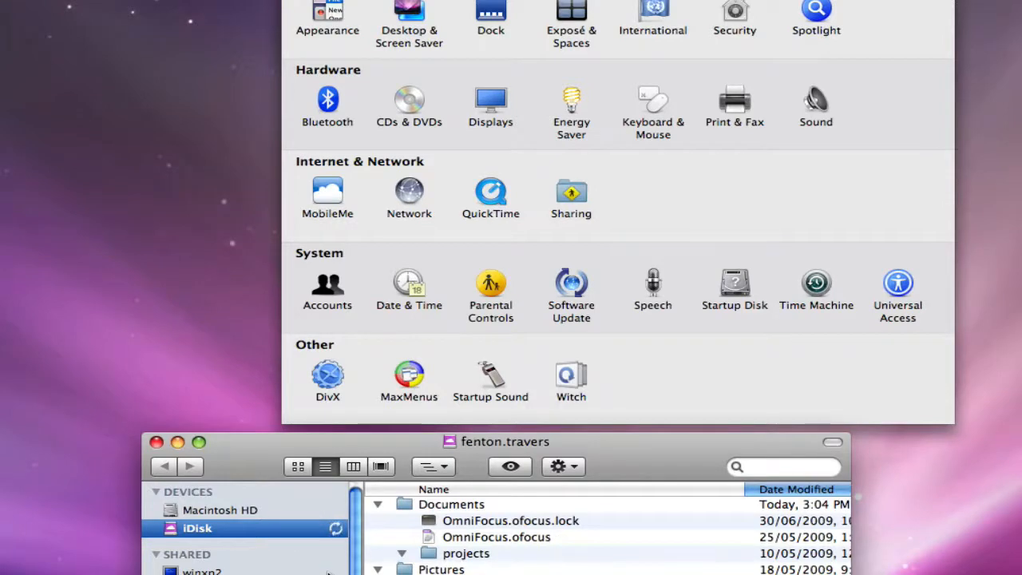
mouse_move(453, 419)
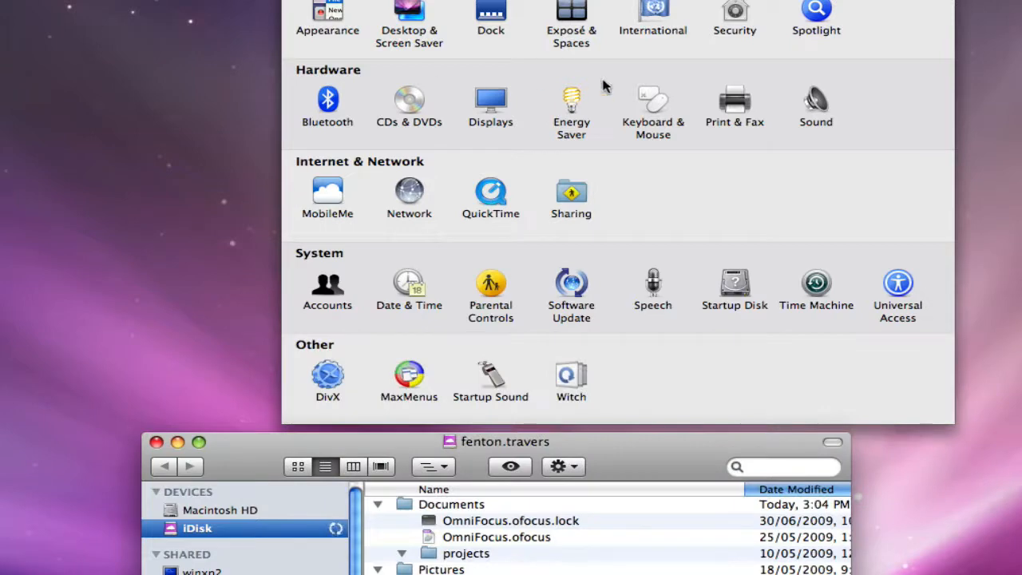
mouse_move(299, 201)
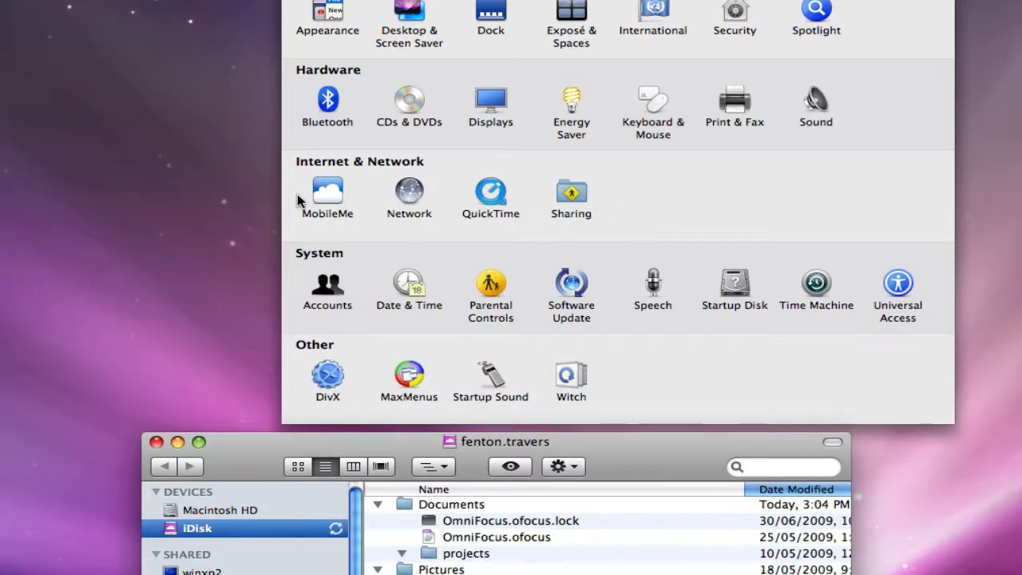
Open the MobileMe pane under Internet & Network in System Preferences
left_click(326, 189)
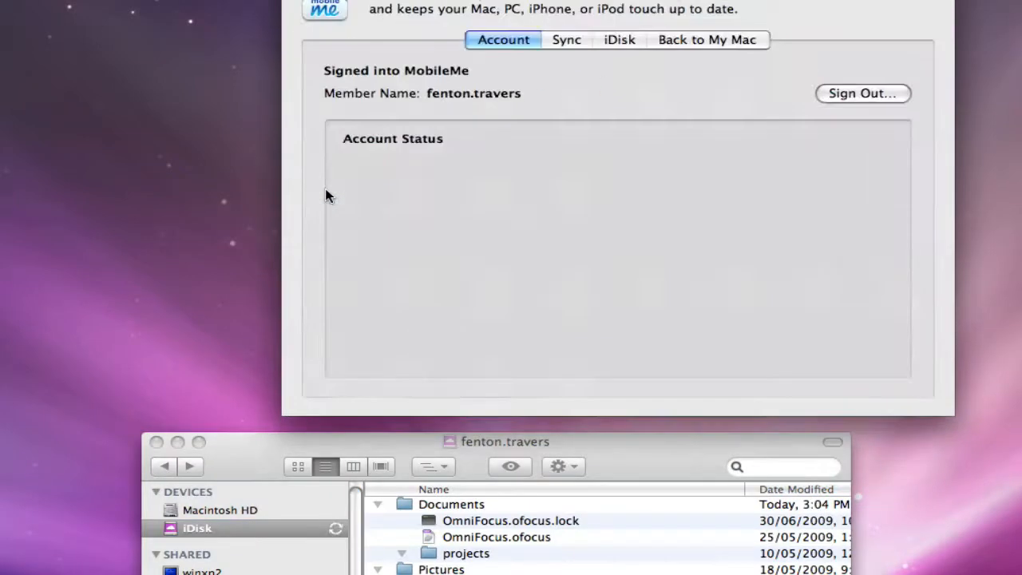
mouse_move(423, 98)
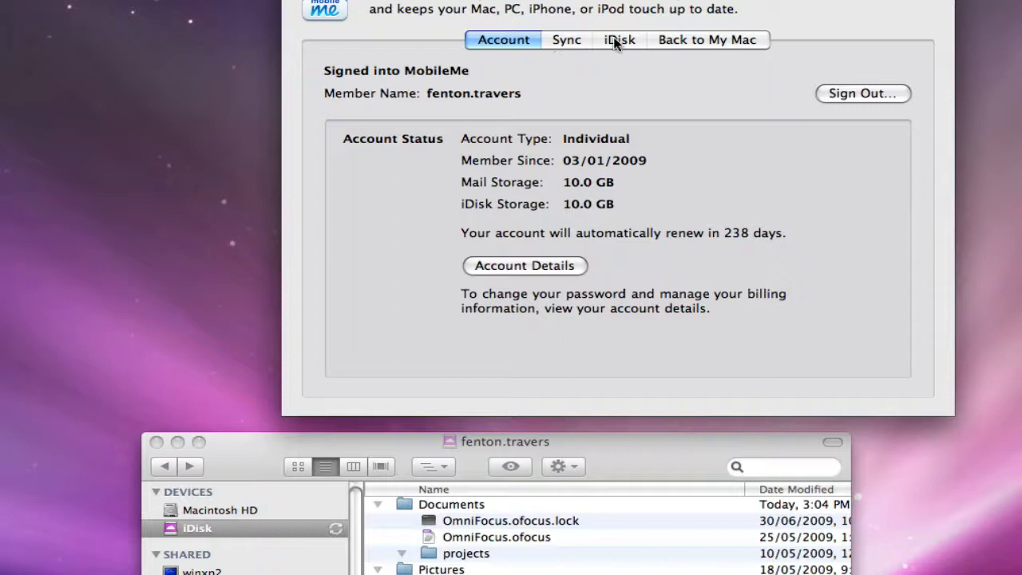
Show MobileMe's iDisk tab: 18 MB used, iDisk Sync on with automatic updates
left_click(619, 40)
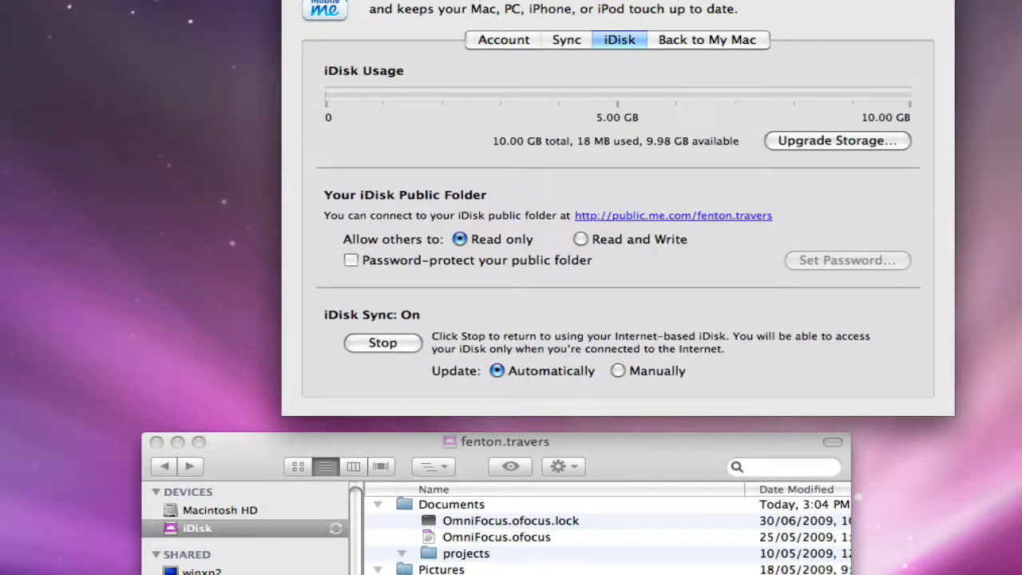
mouse_move(515, 121)
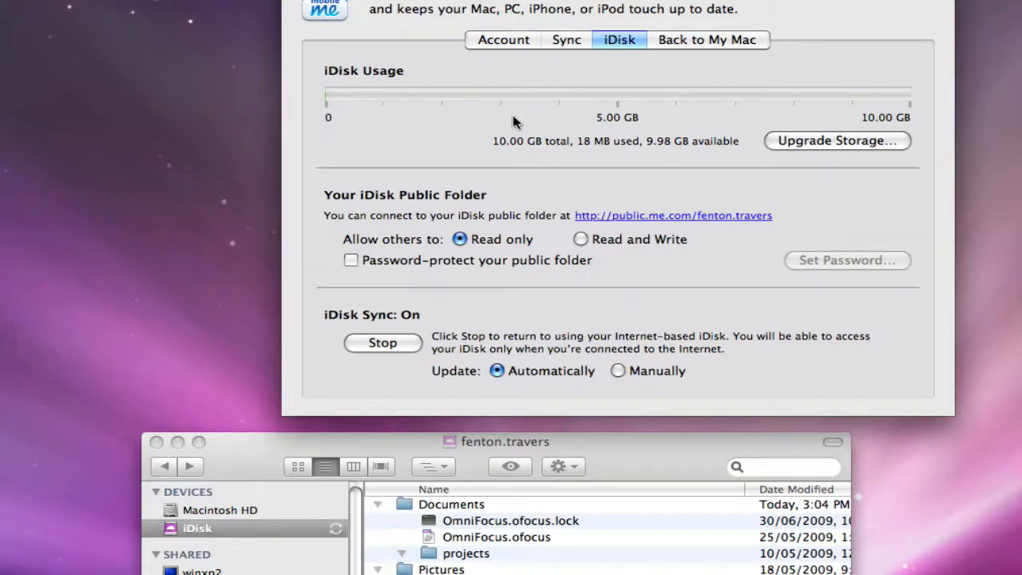
mouse_move(581, 154)
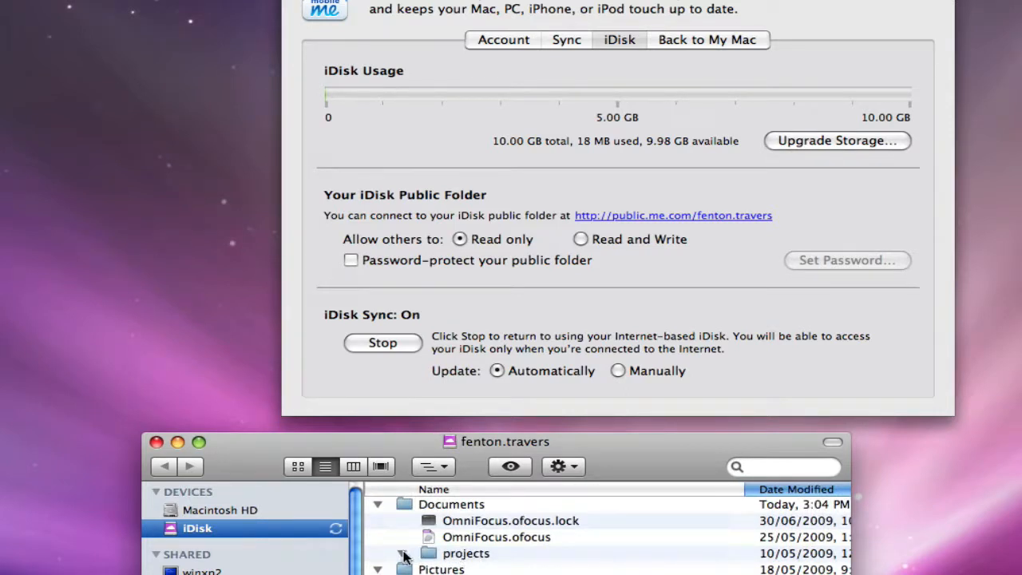
left_click(402, 552)
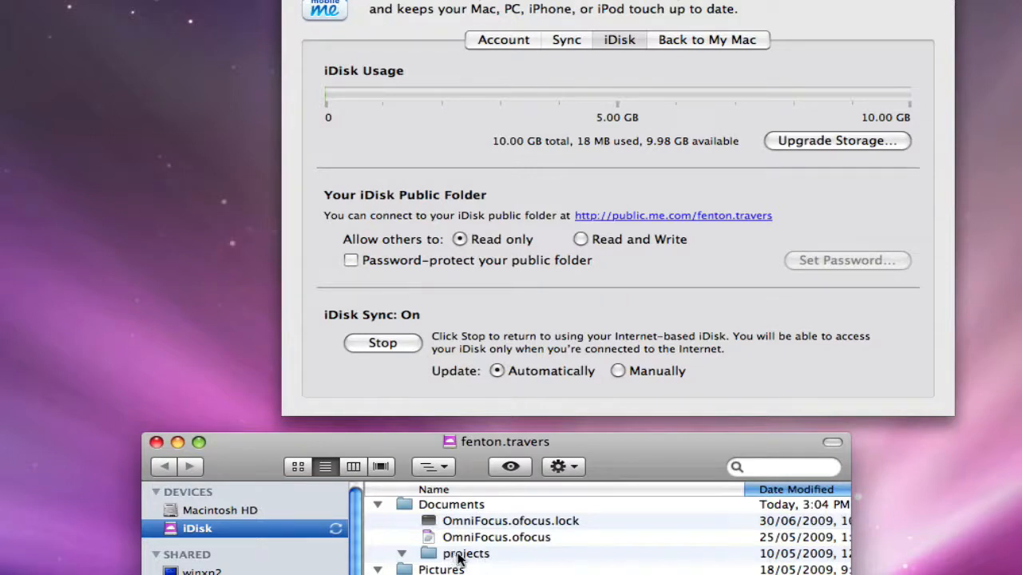
mouse_move(519, 536)
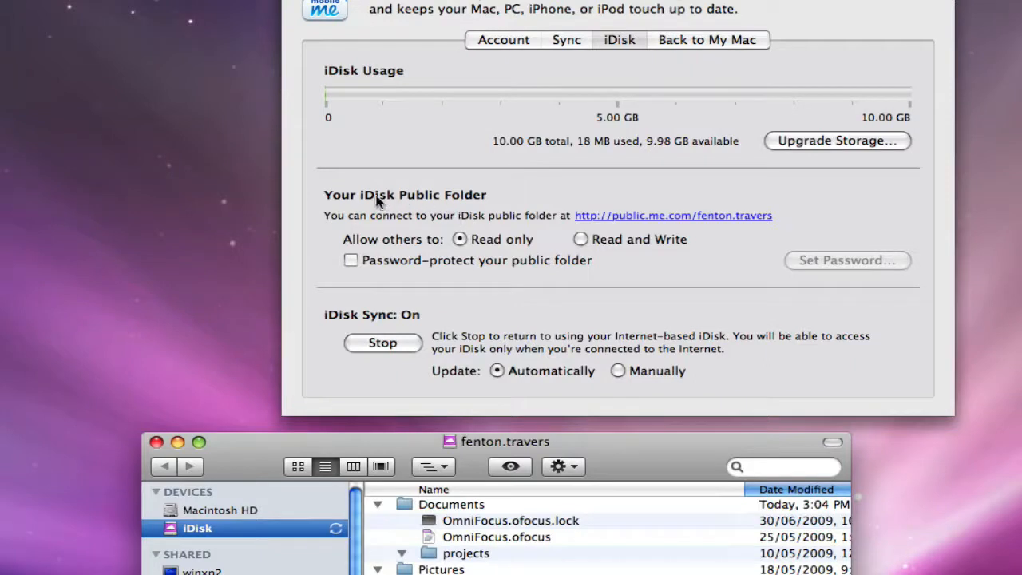
mouse_move(582, 321)
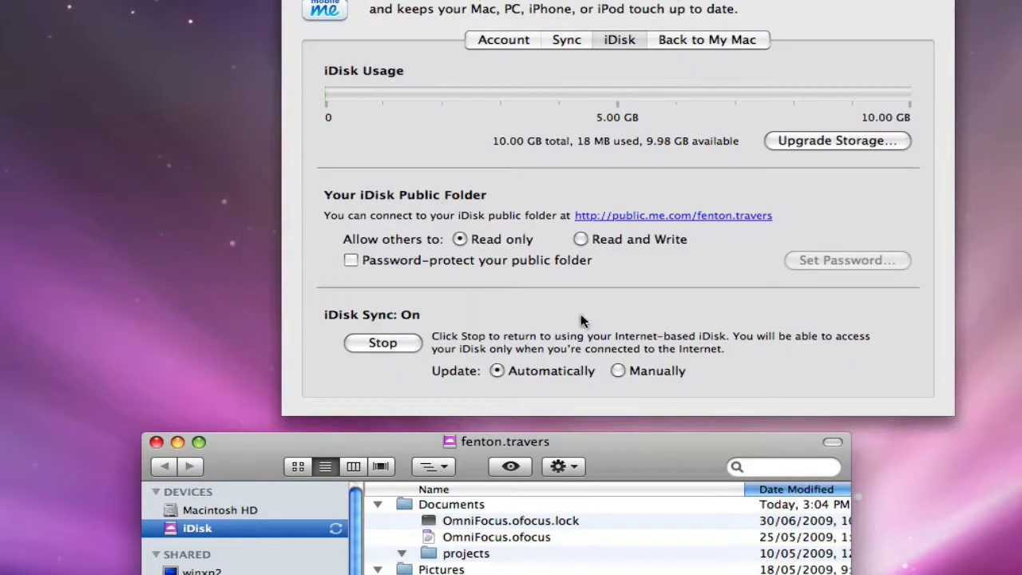
mouse_move(409, 316)
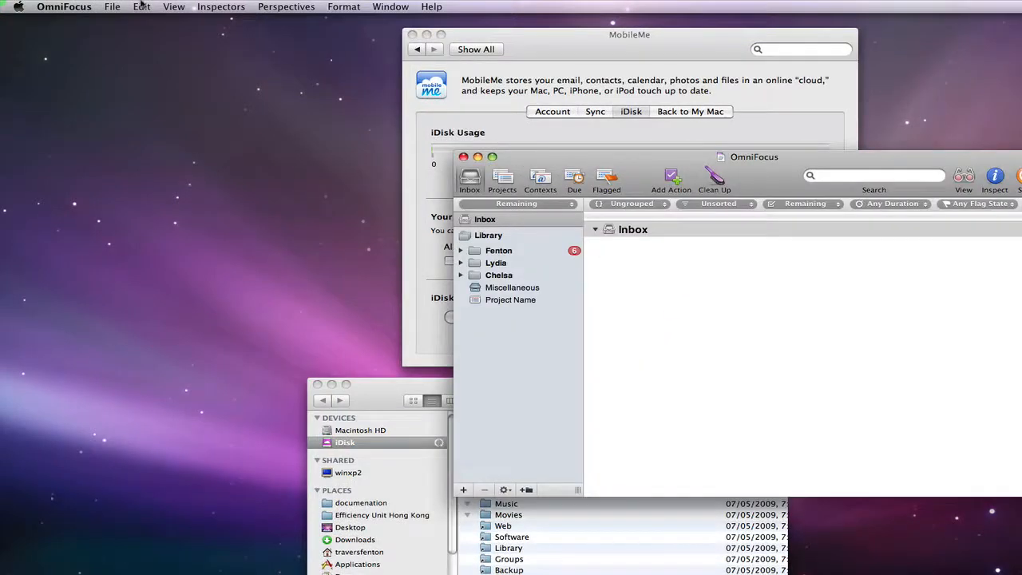
Open the OmniFocus Preferences window from the OmniFocus menu
left_click(64, 6)
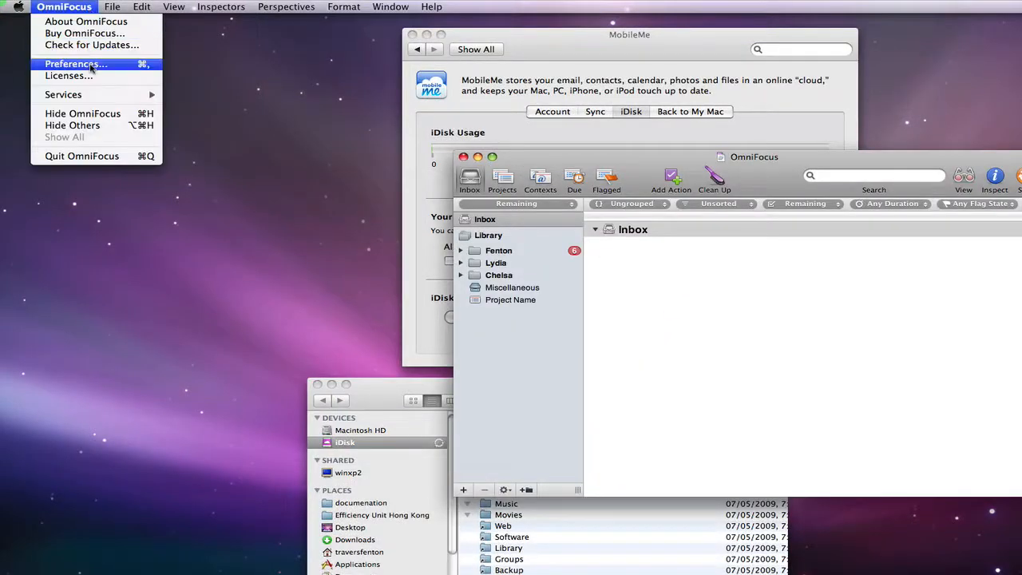
left_click(73, 63)
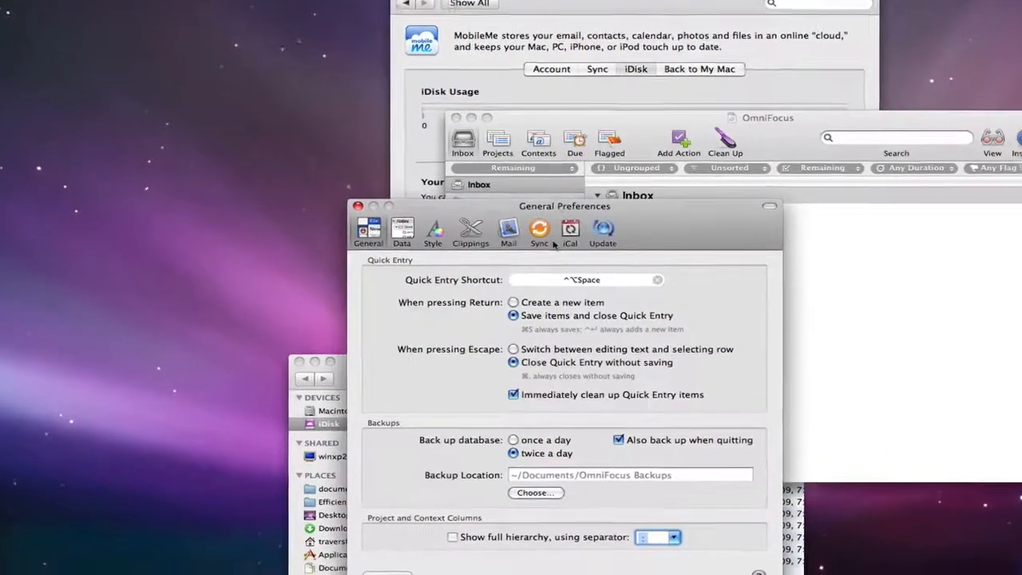
Show the Sync preferences: MobileMe, iDisk Documents location, last synced 3:05 PM
left_click(538, 231)
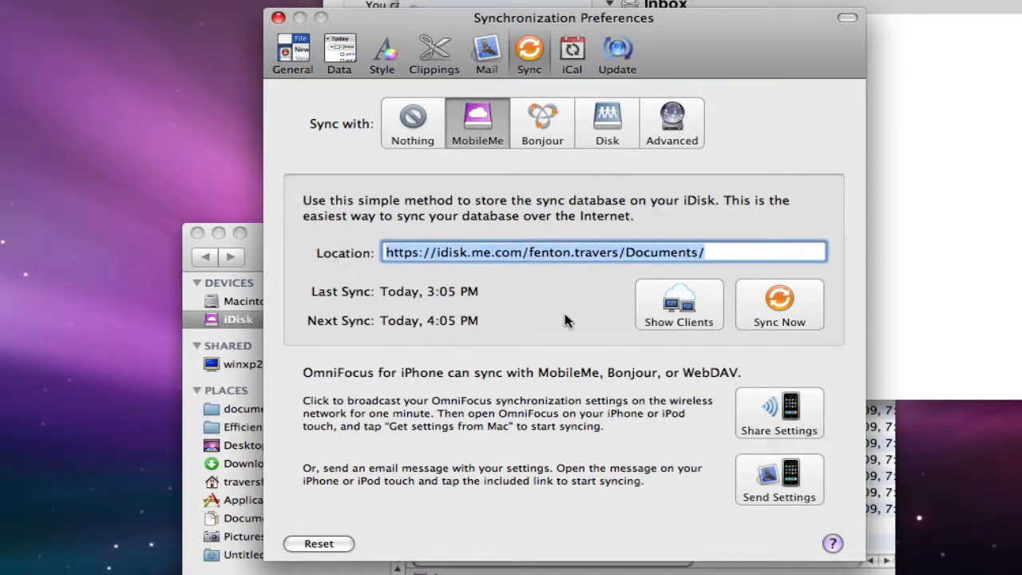
mouse_move(702, 318)
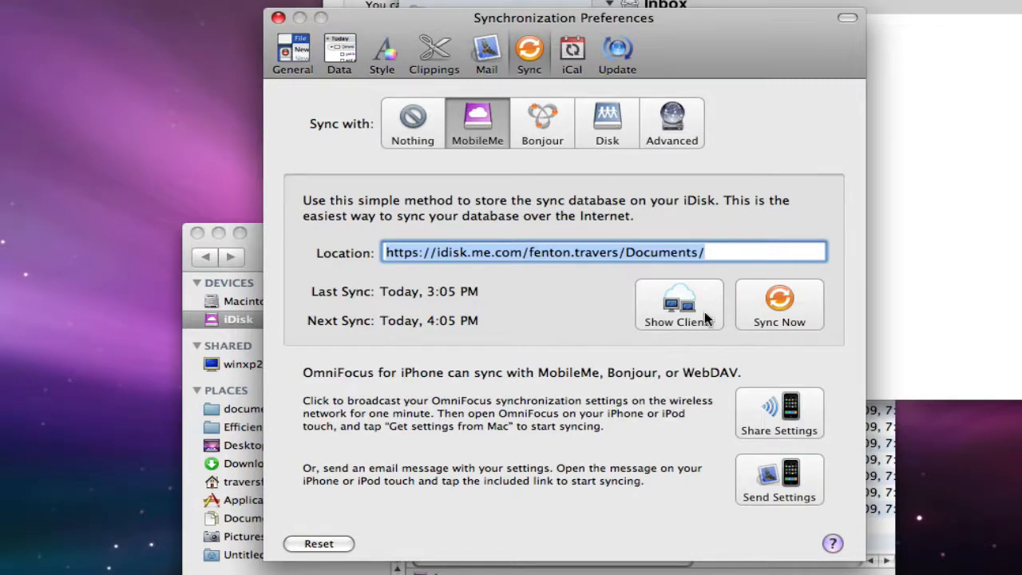
mouse_move(435, 391)
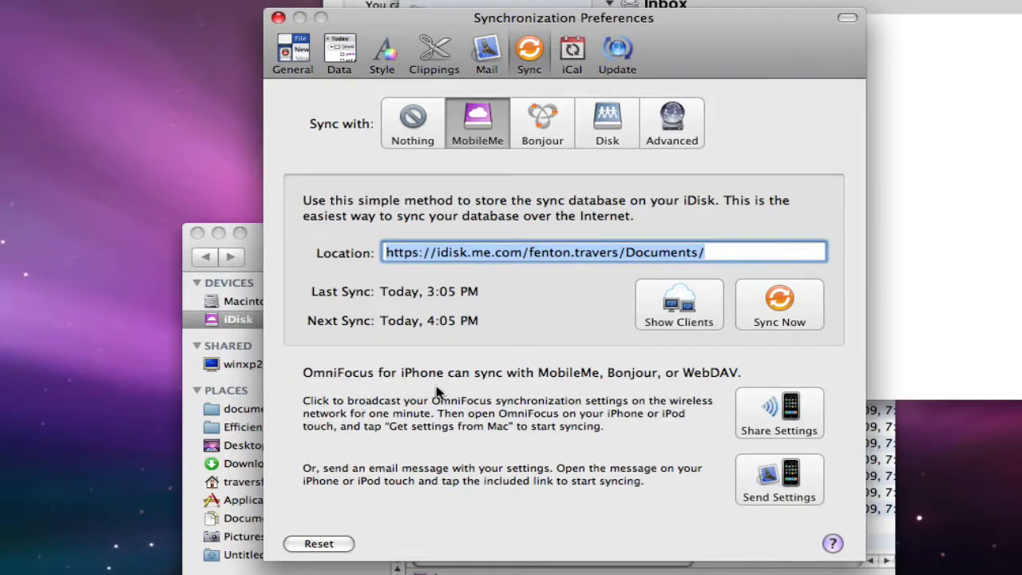
mouse_move(344, 383)
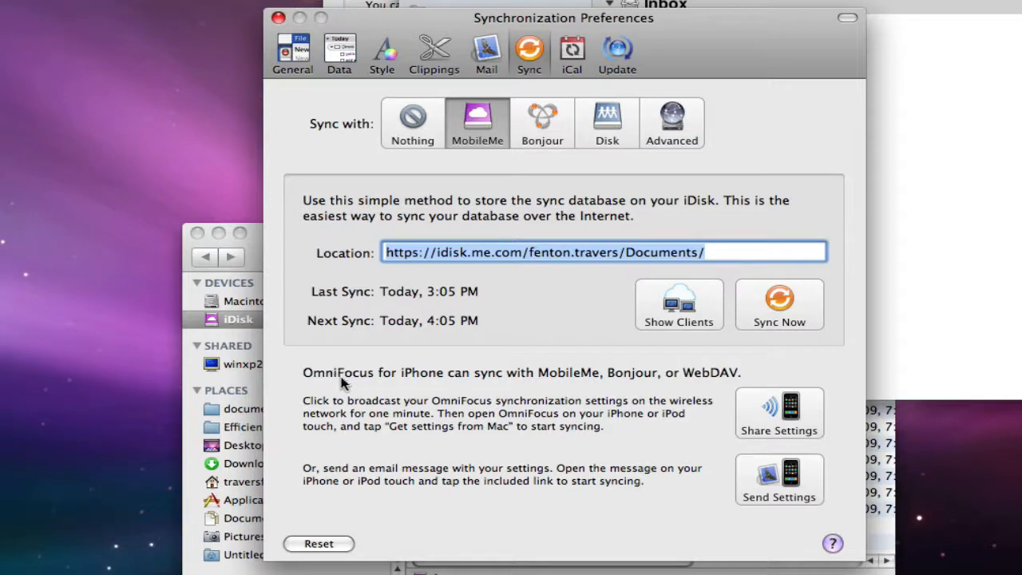
mouse_move(647, 376)
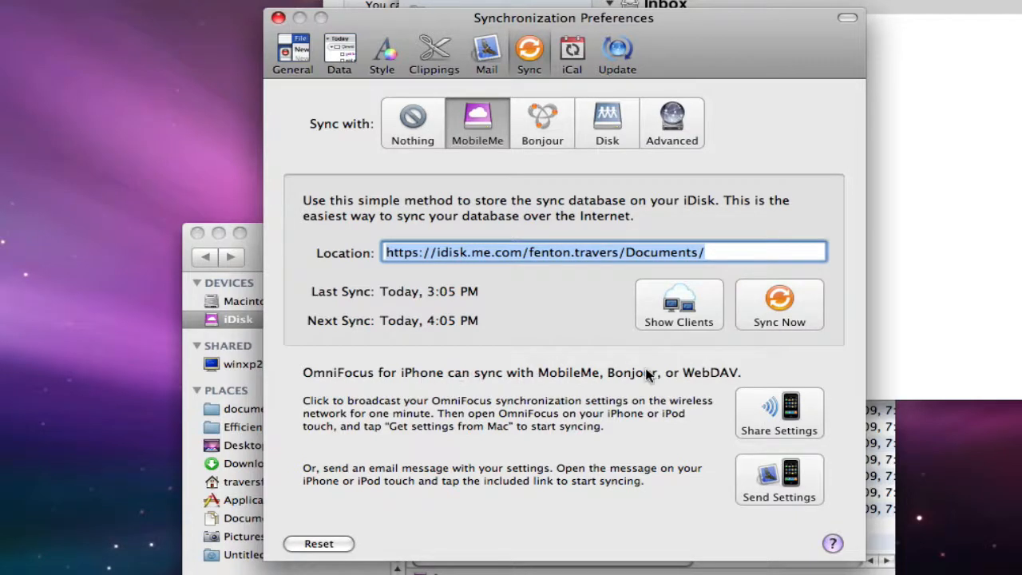
mouse_move(503, 443)
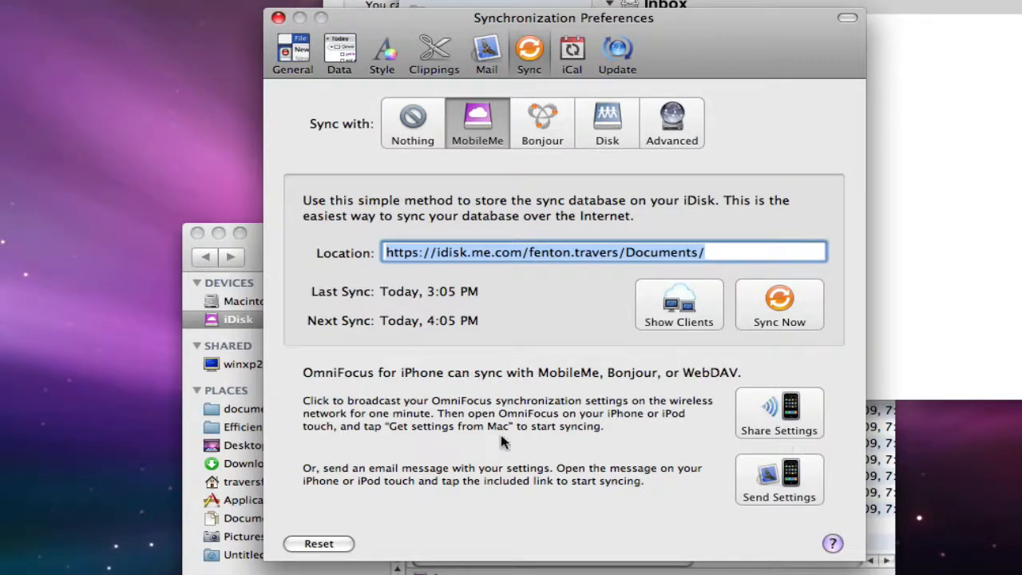